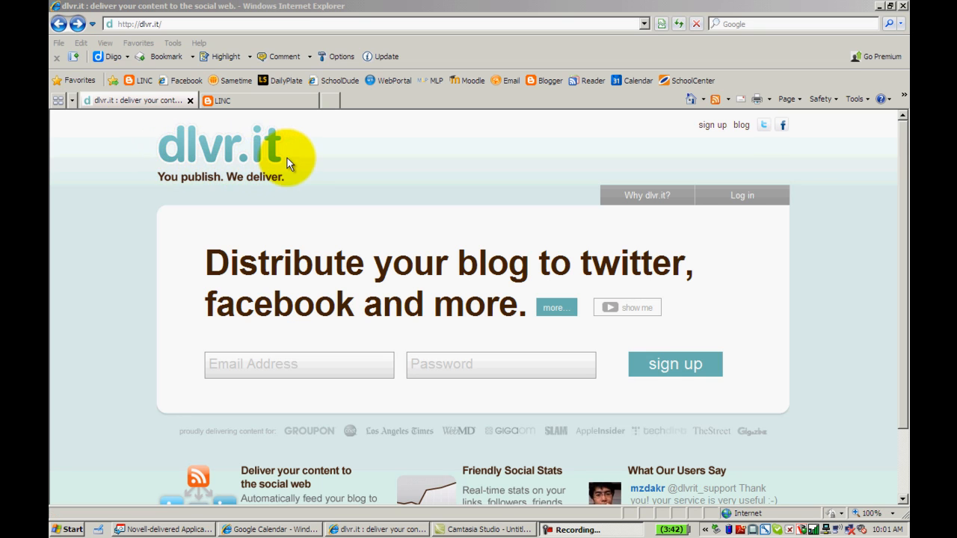
mouse_move(473, 233)
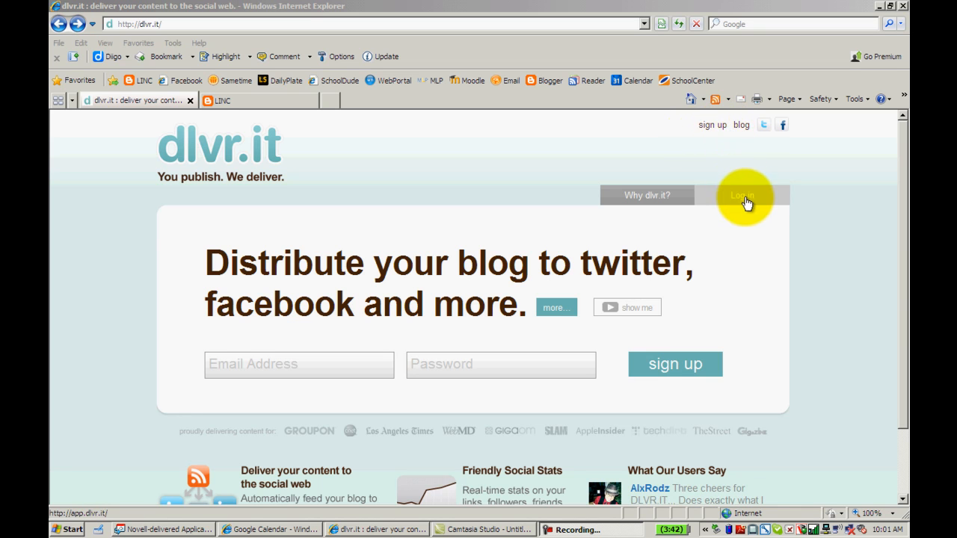
Log in to dlvr.it, switch to the LINC blog and copy its web address.
click(742, 195)
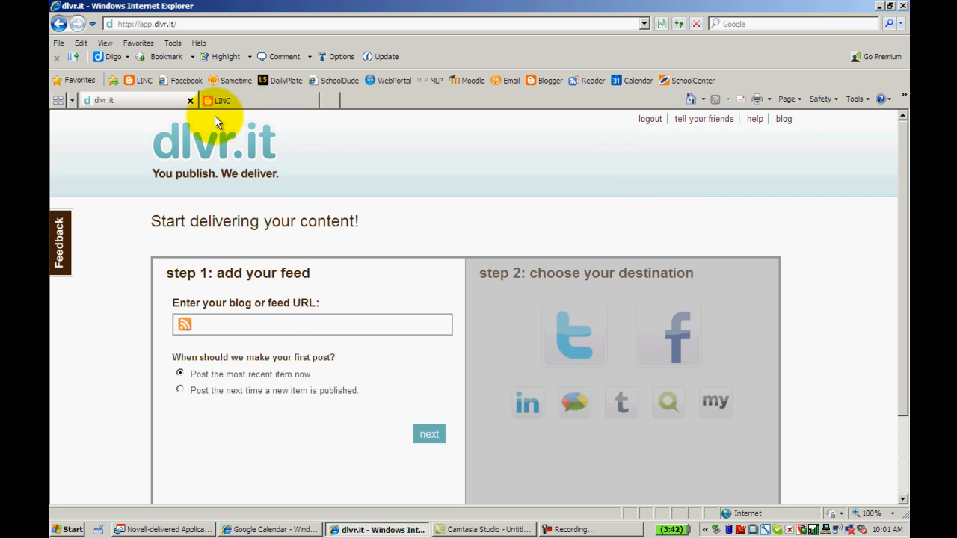
mouse_move(230, 114)
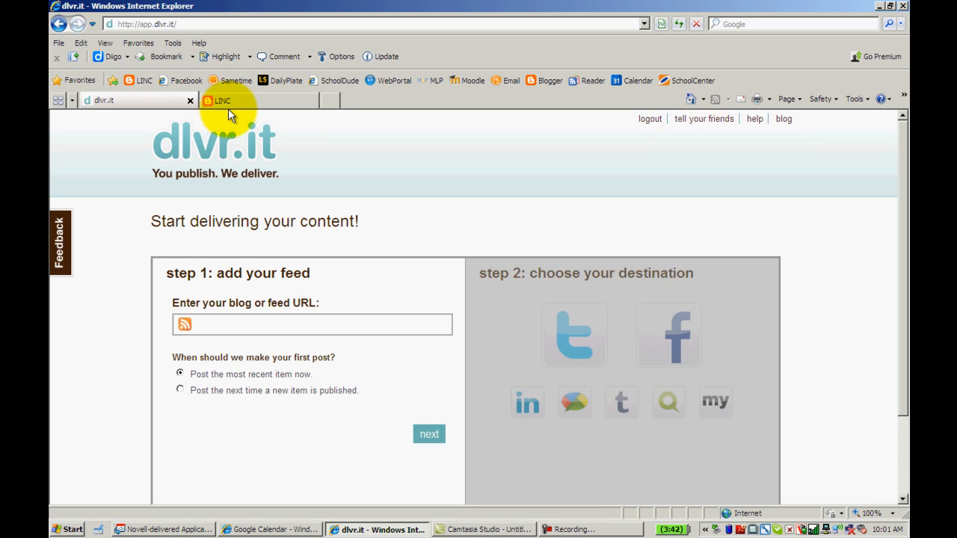
click(220, 100)
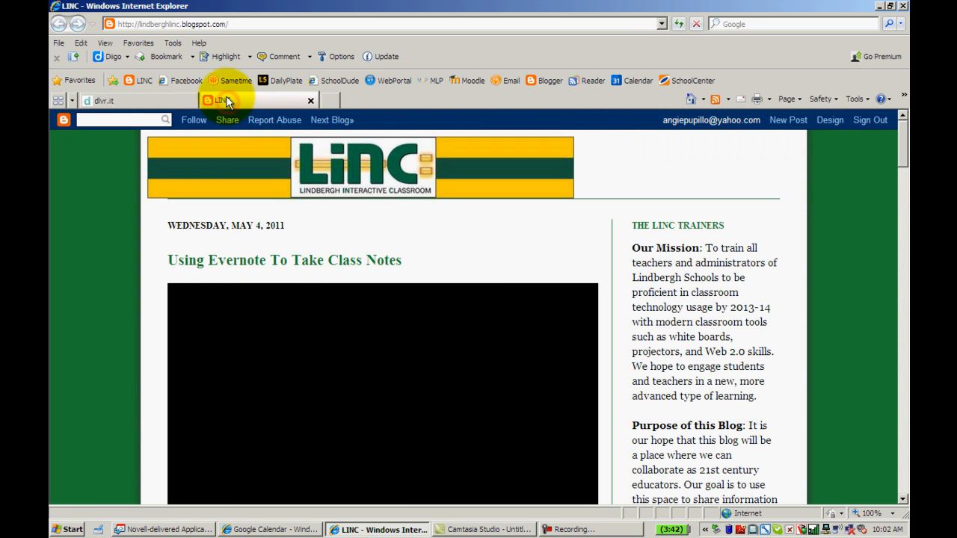
right_click(172, 23)
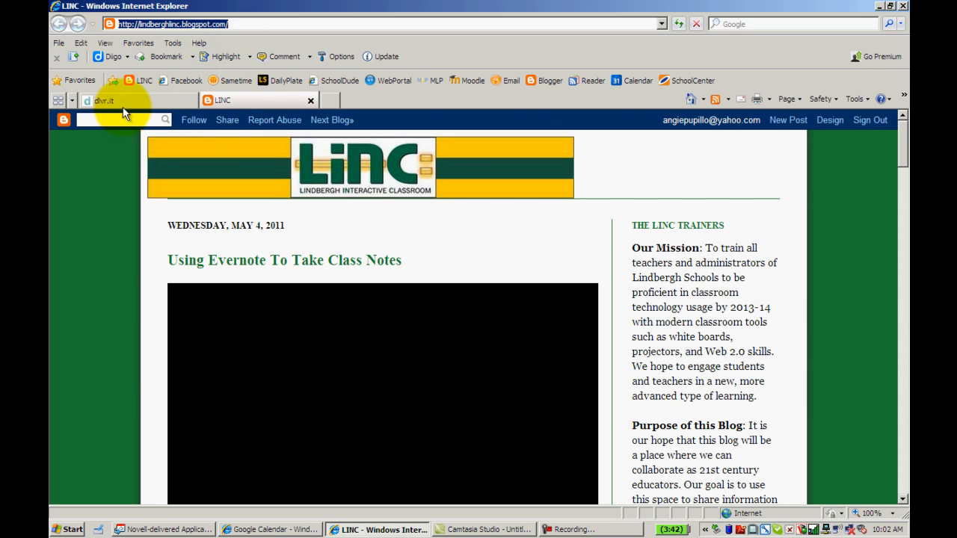
click(105, 99)
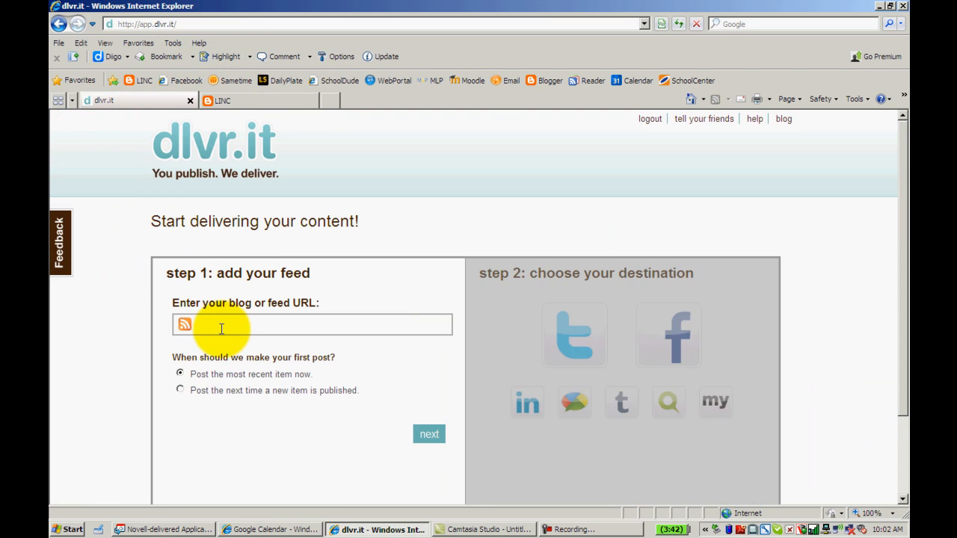
text(http://)
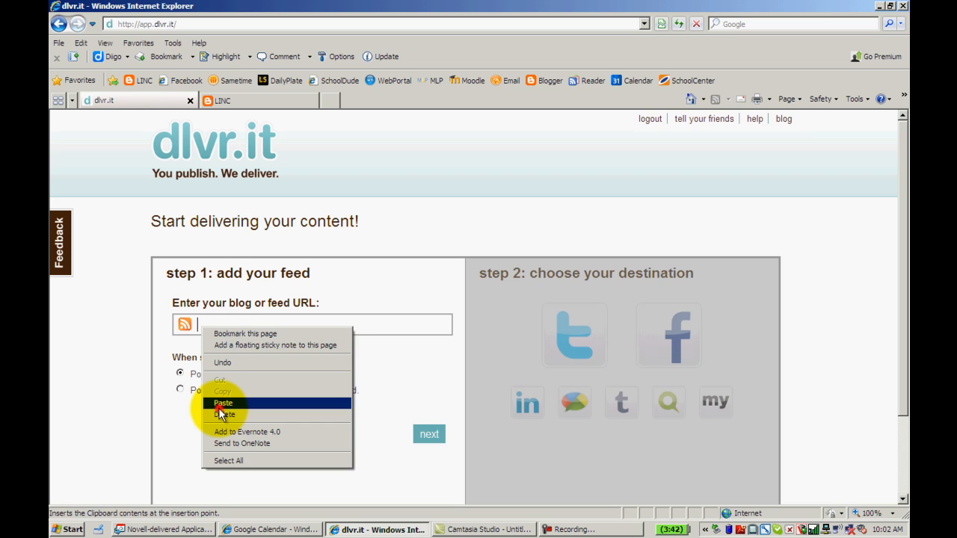
click(222, 402)
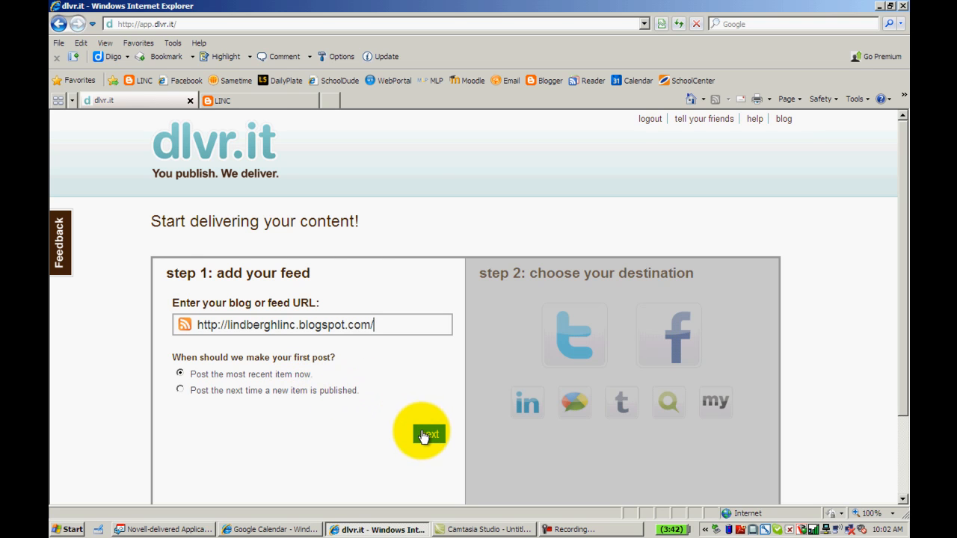
click(429, 433)
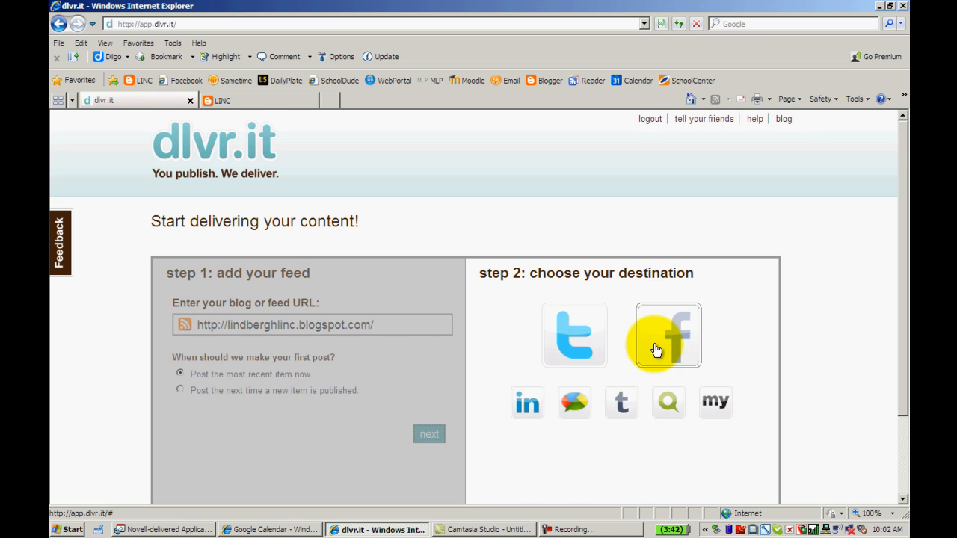
Choose Facebook as the delivery destination, bringing up the Facebook login.
click(667, 335)
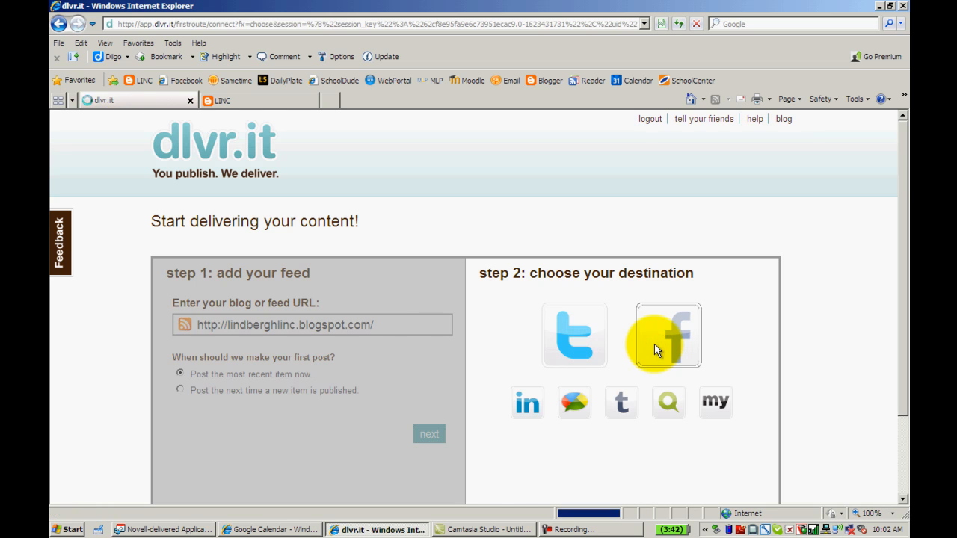
click(667, 335)
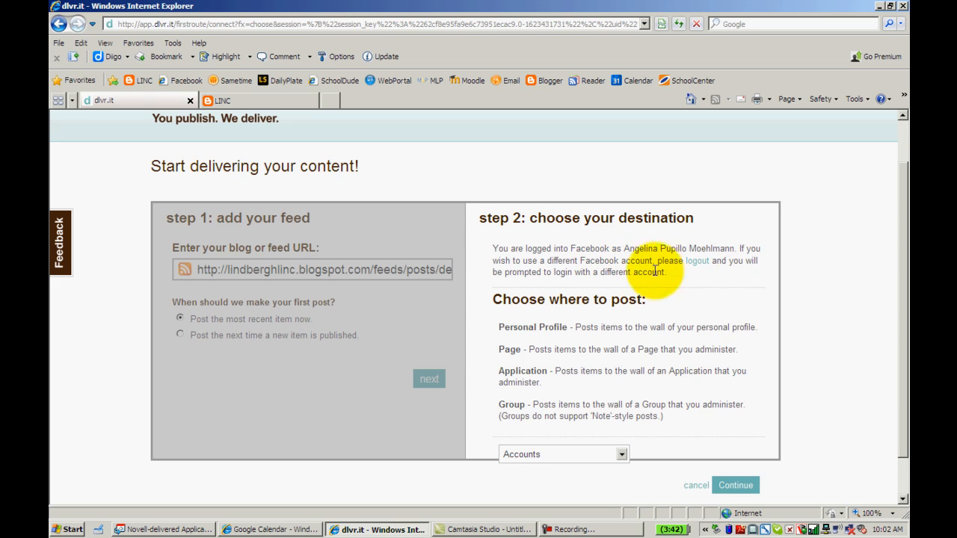
mouse_move(695, 258)
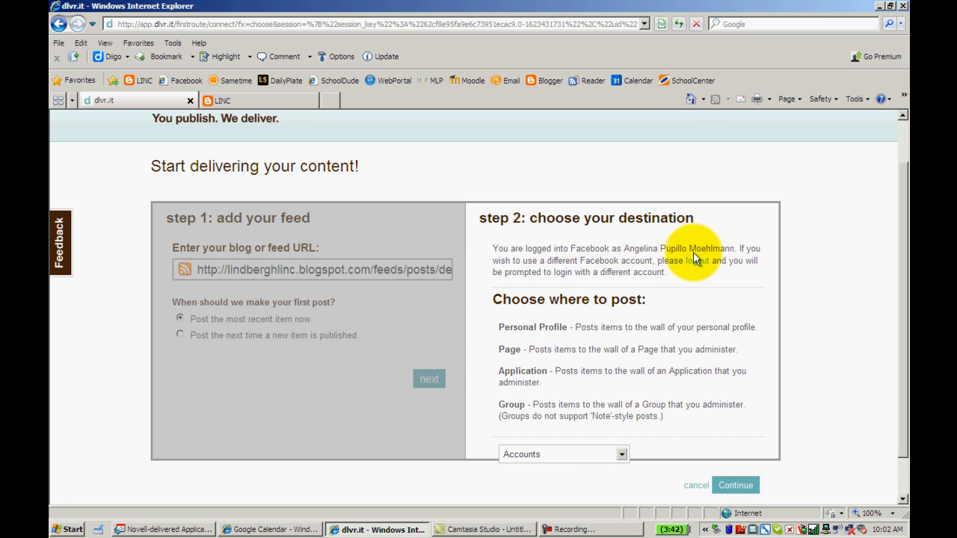
mouse_move(696, 261)
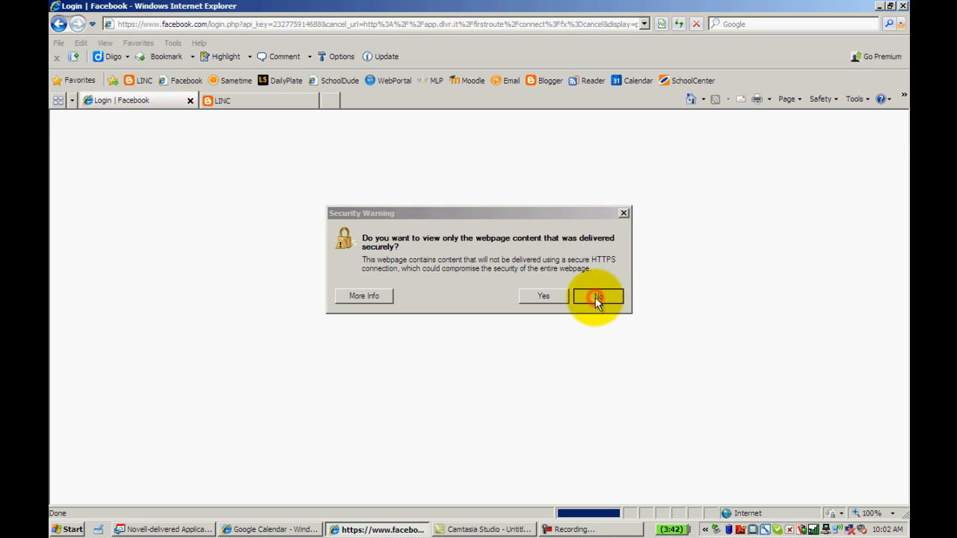
click(597, 296)
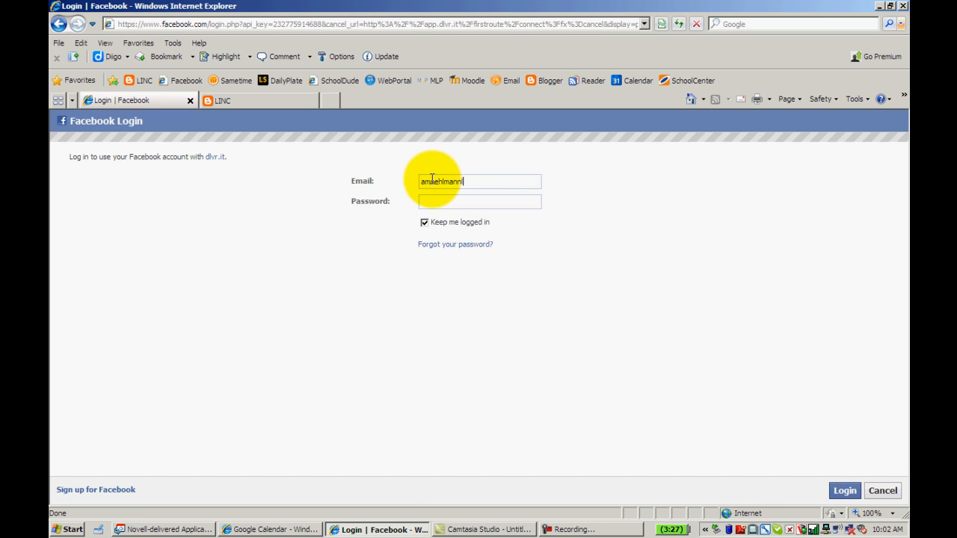
text(@lindb)
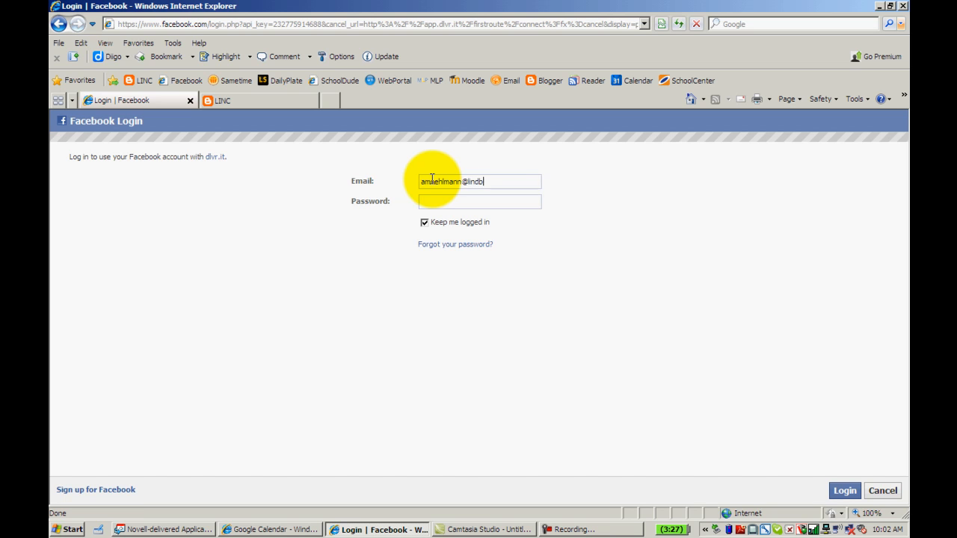
text(erghschools.ws)
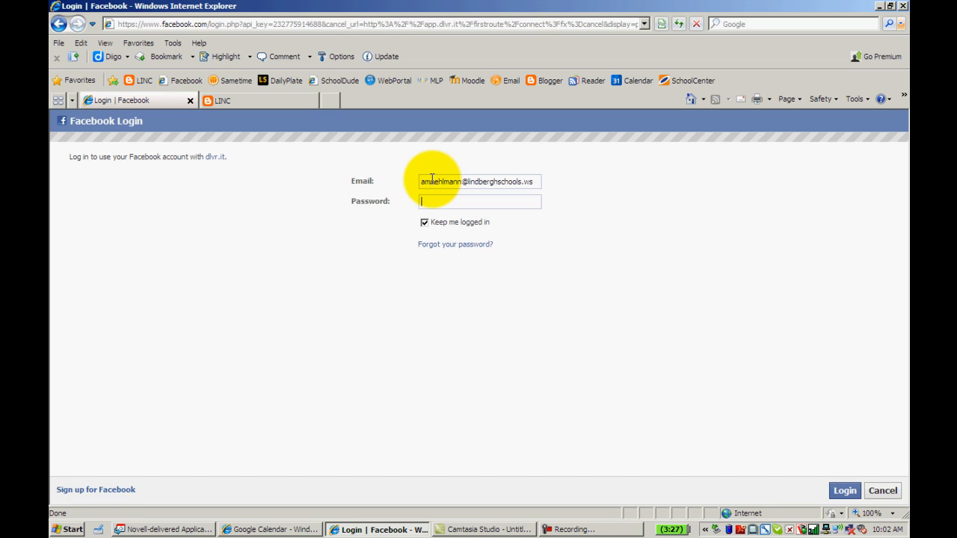
text(password)
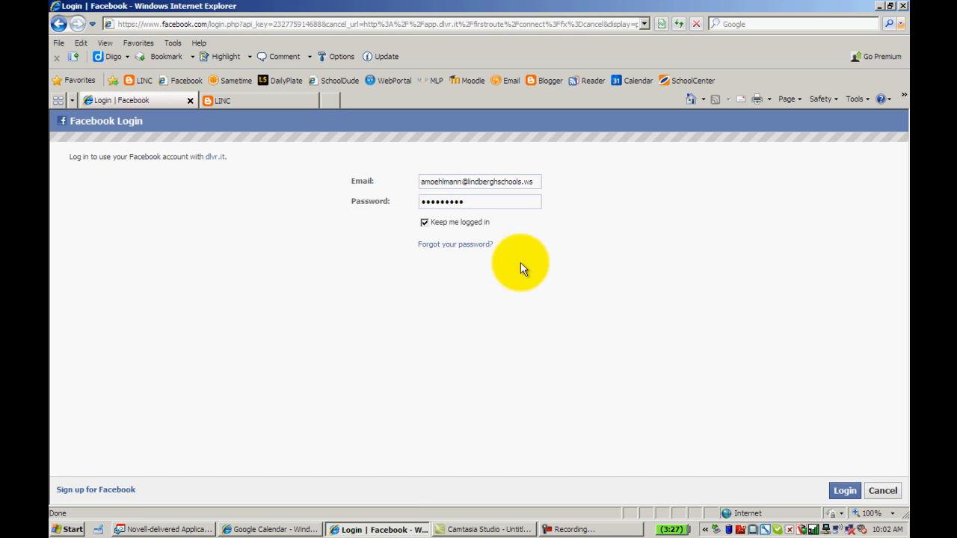
click(844, 490)
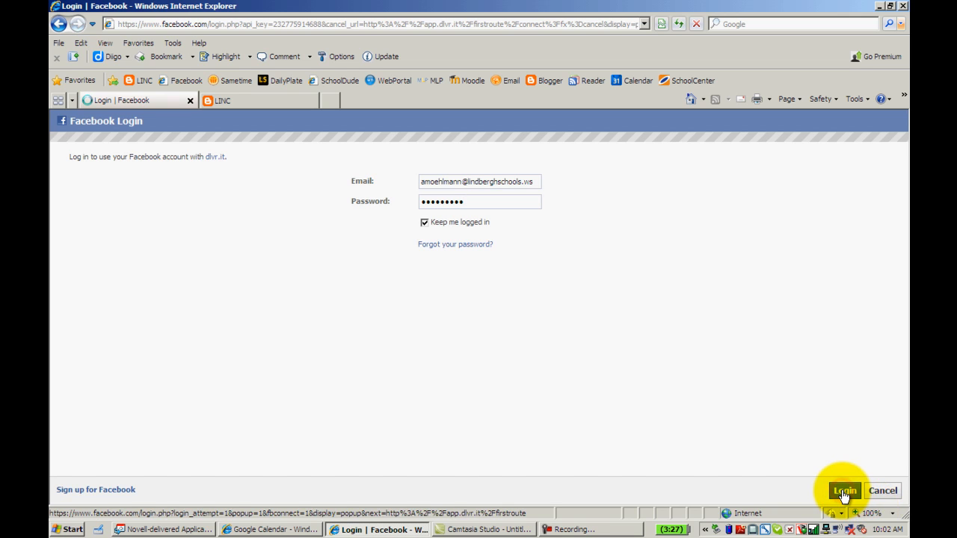
click(843, 490)
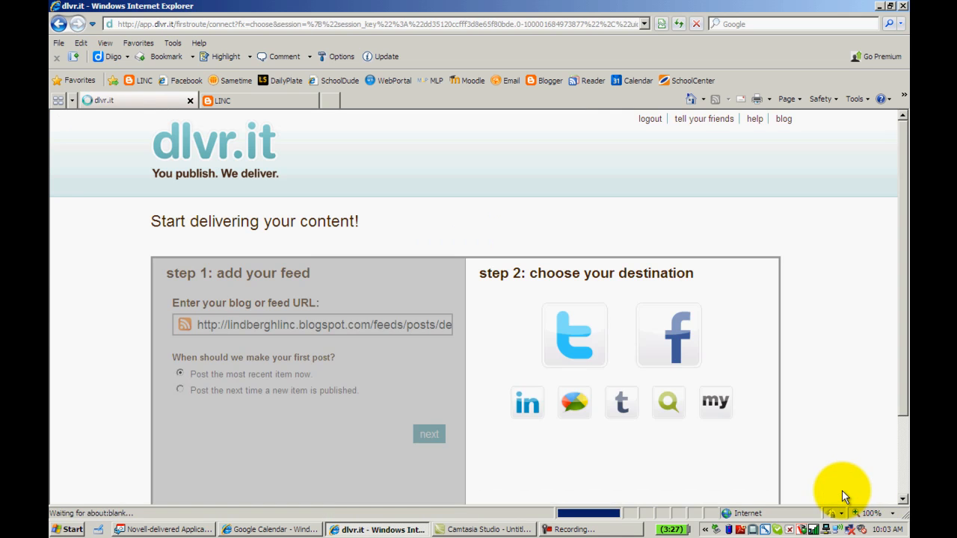
Select the Lindbergh LINC Team page under Accounts as the destination and confirm it.
click(668, 334)
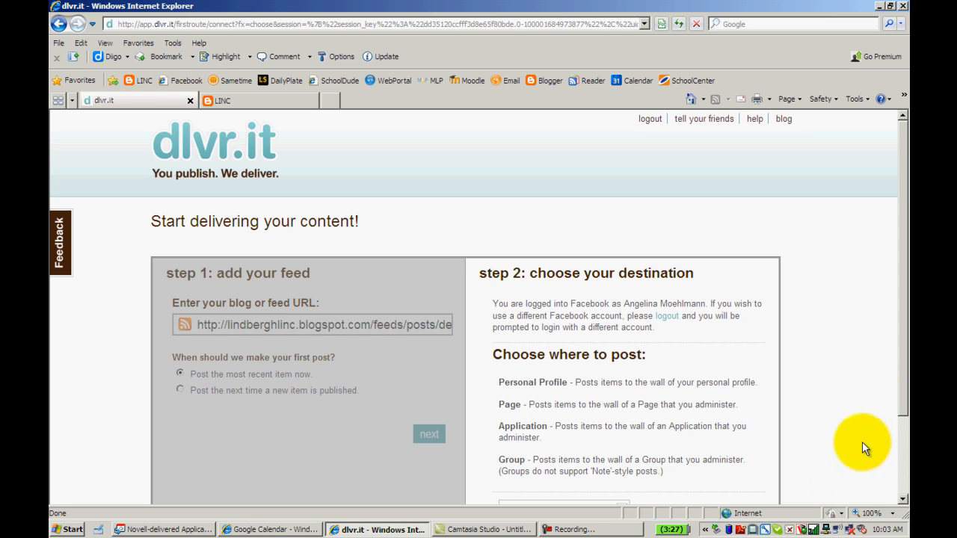
scroll(down, 3)
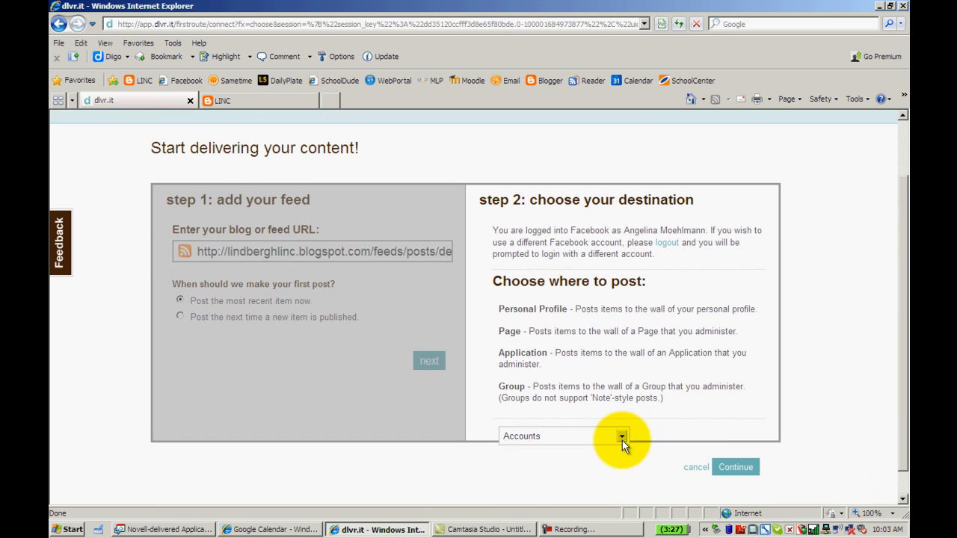
click(621, 435)
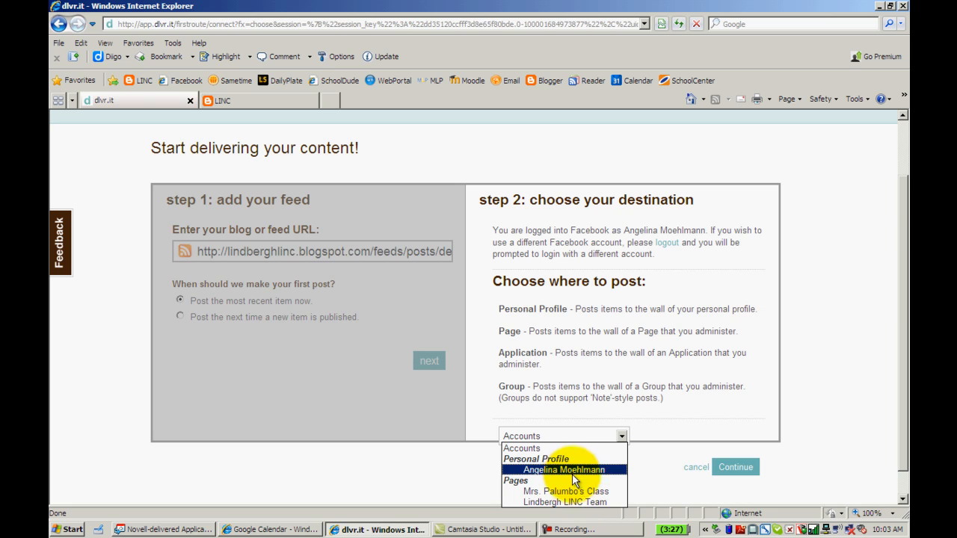
mouse_move(562, 471)
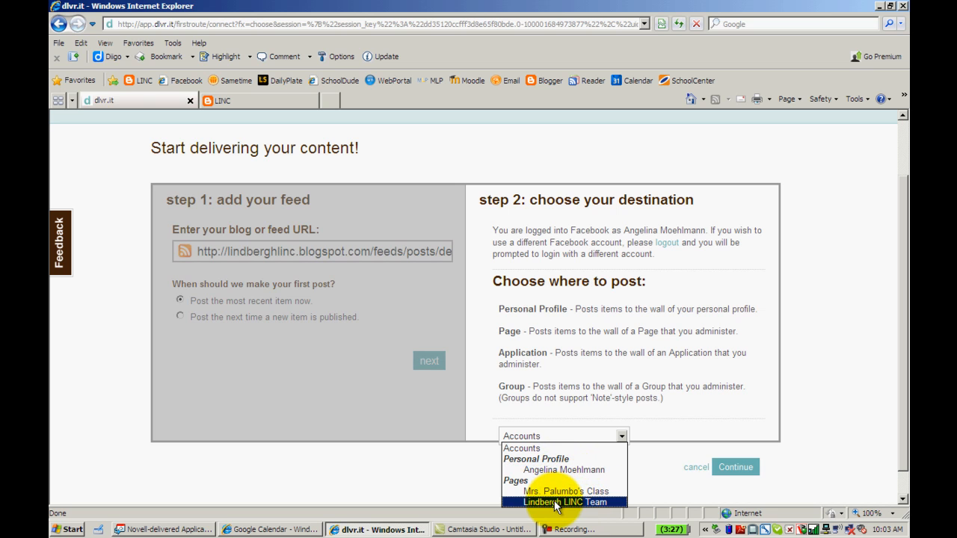
click(566, 501)
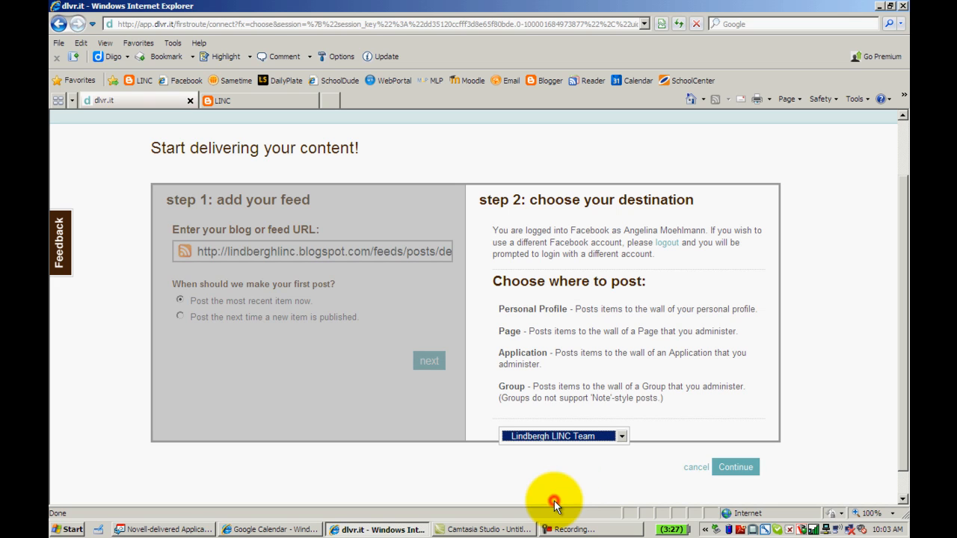
mouse_move(614, 417)
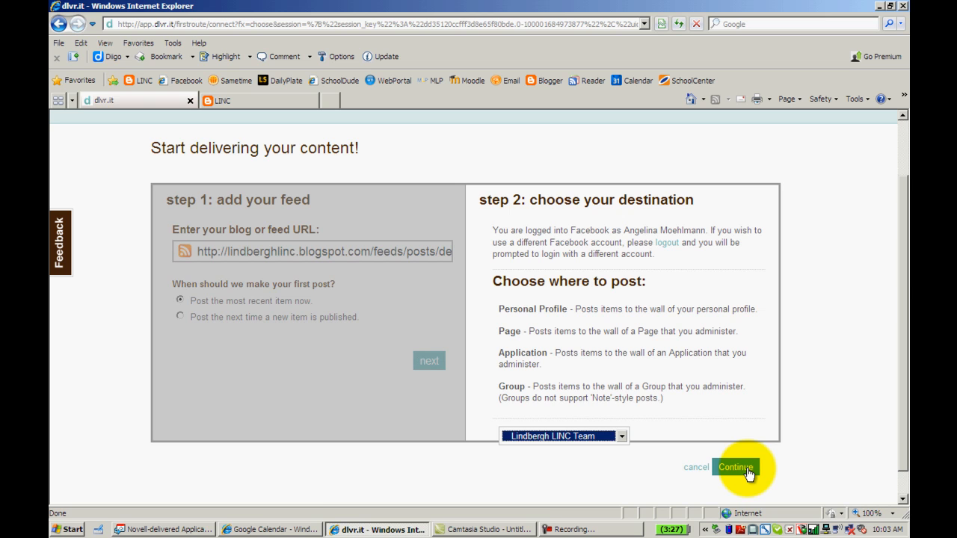
click(735, 467)
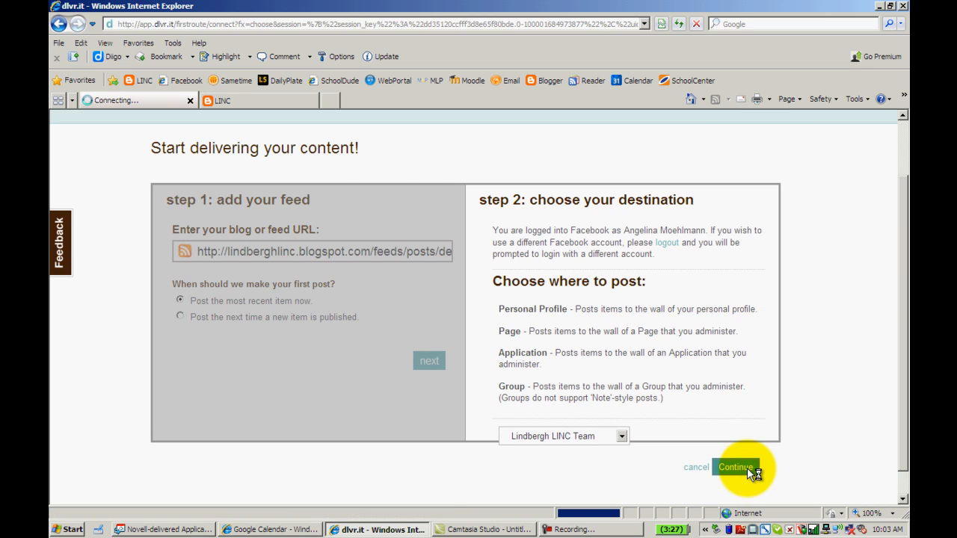
click(735, 466)
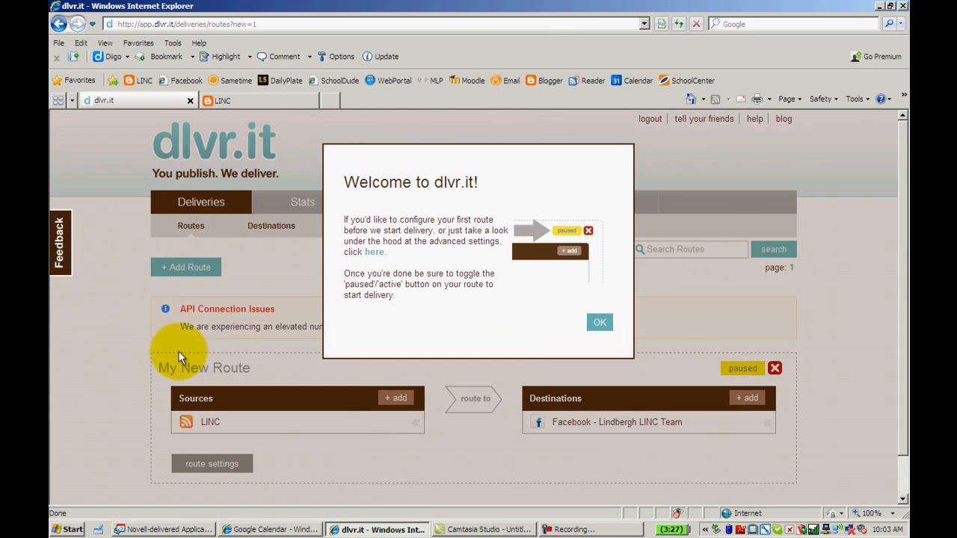
mouse_move(591, 314)
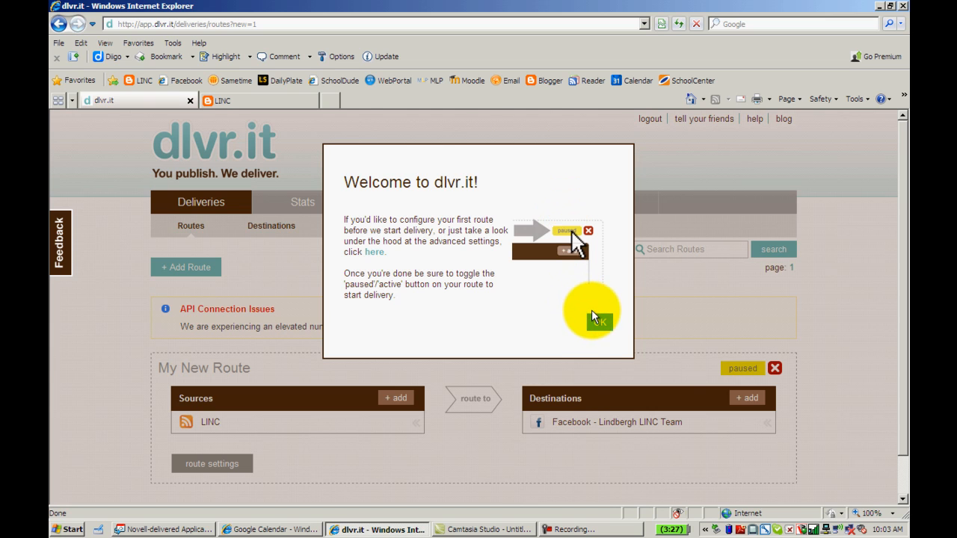
Dismiss the welcome notice and switch My New Route from paused to active.
click(596, 318)
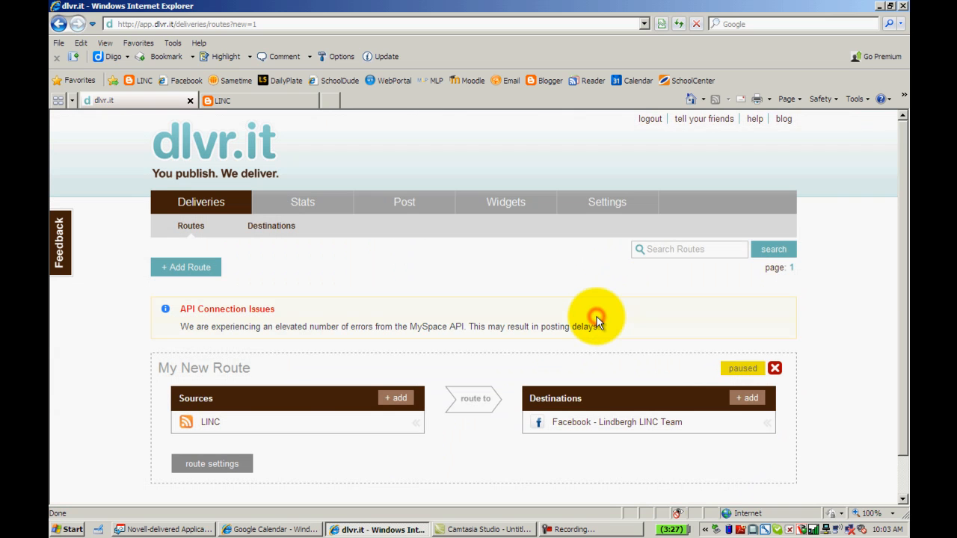
click(742, 368)
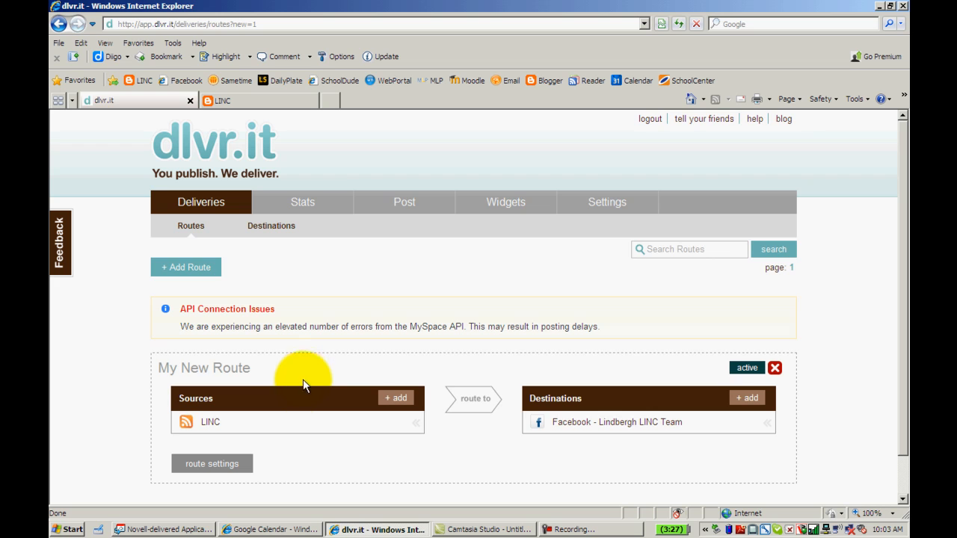
mouse_move(201, 444)
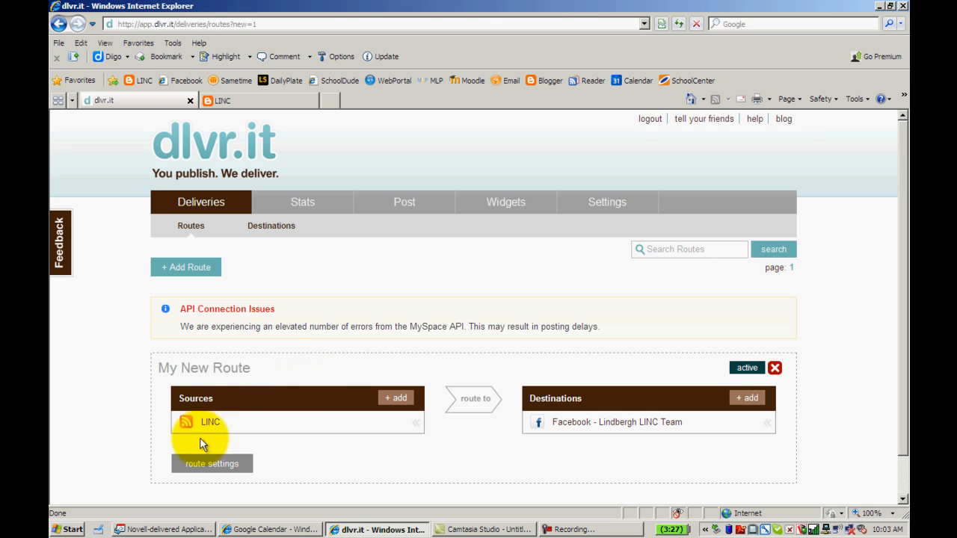
mouse_move(219, 387)
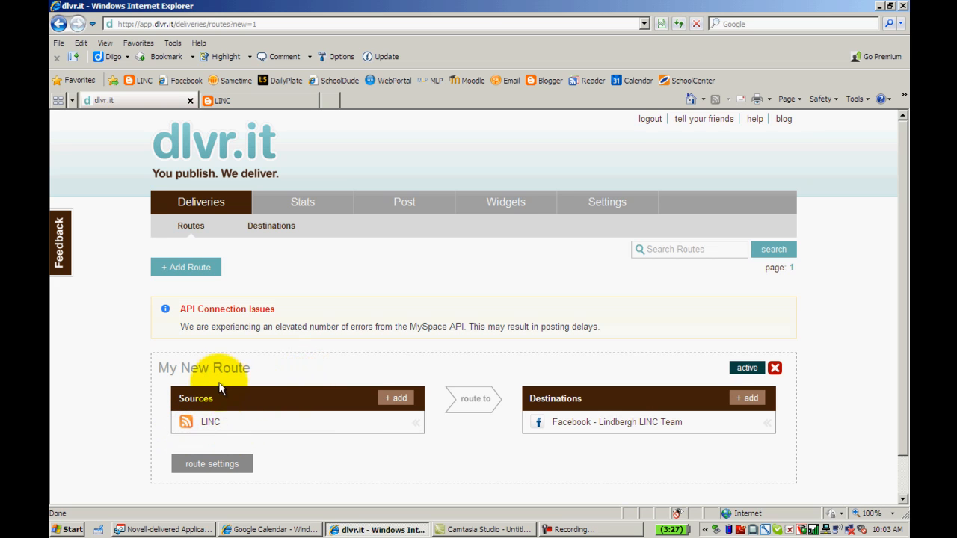
mouse_move(559, 395)
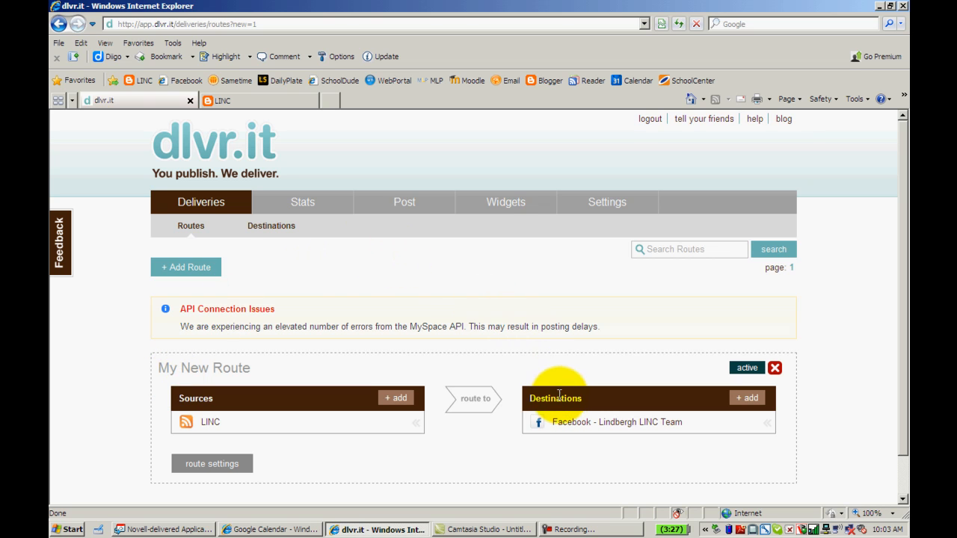
mouse_move(549, 396)
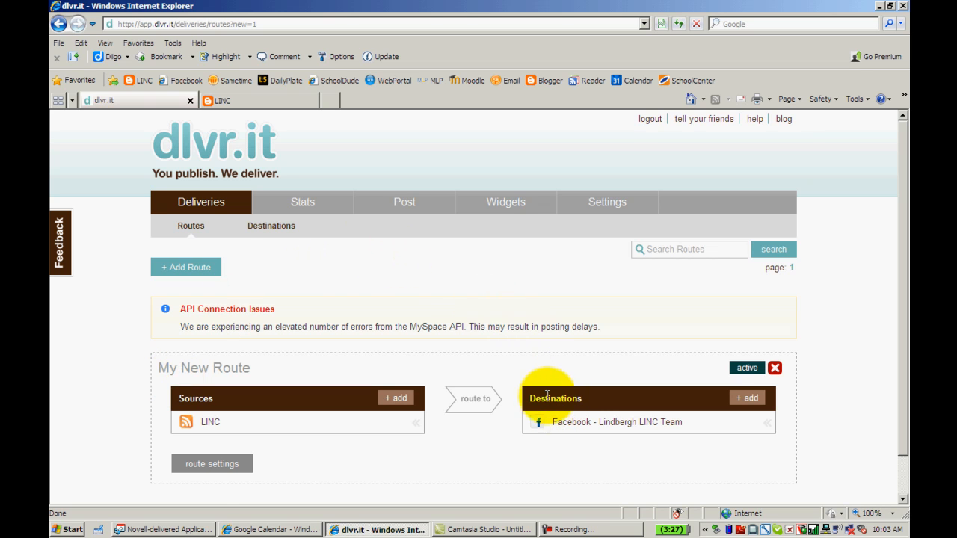